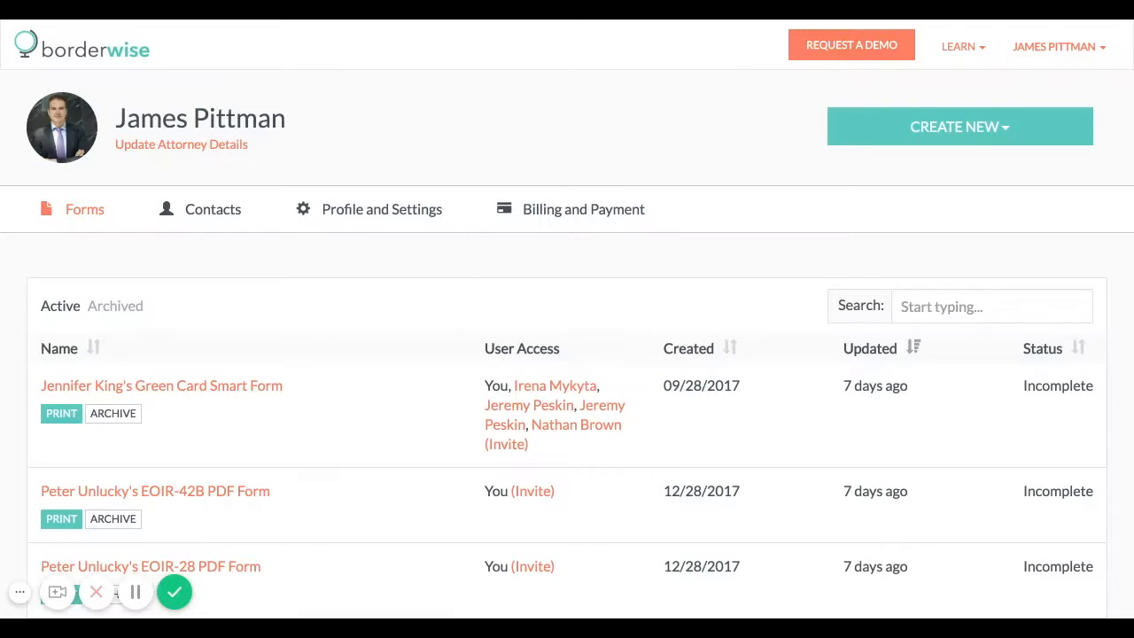
mouse_move(886, 138)
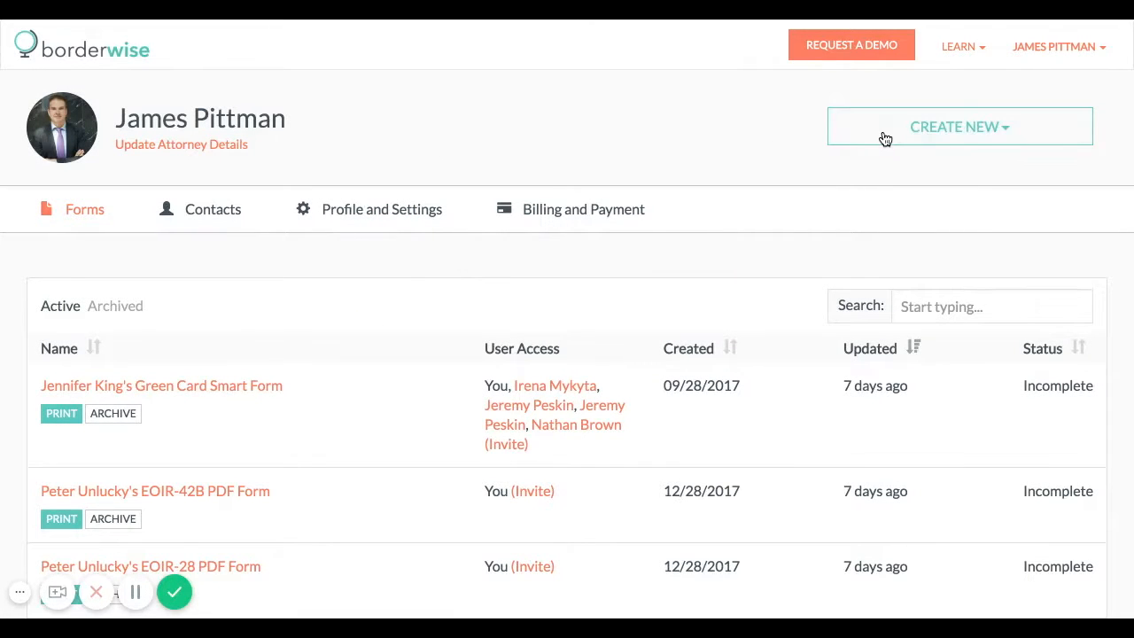
Step: Start a new form from the dashboard with CREATE NEW, choosing Contact Questionnaire
left_click(958, 126)
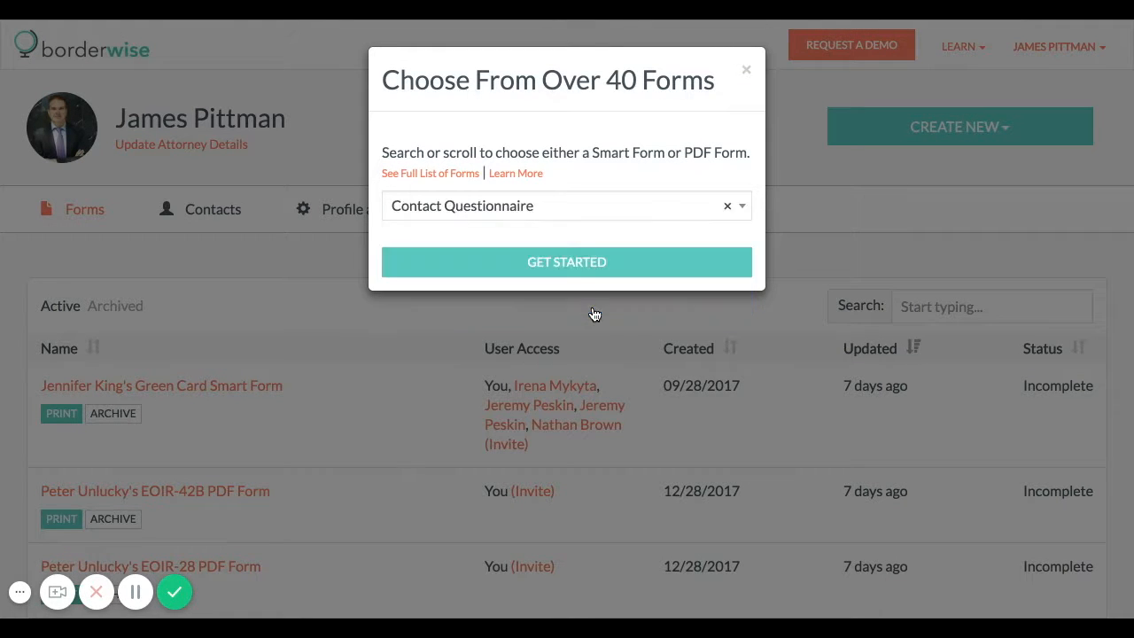
Step: Create and open a Contact Questionnaire for applicant George Bluth, also listed as client
left_click(567, 261)
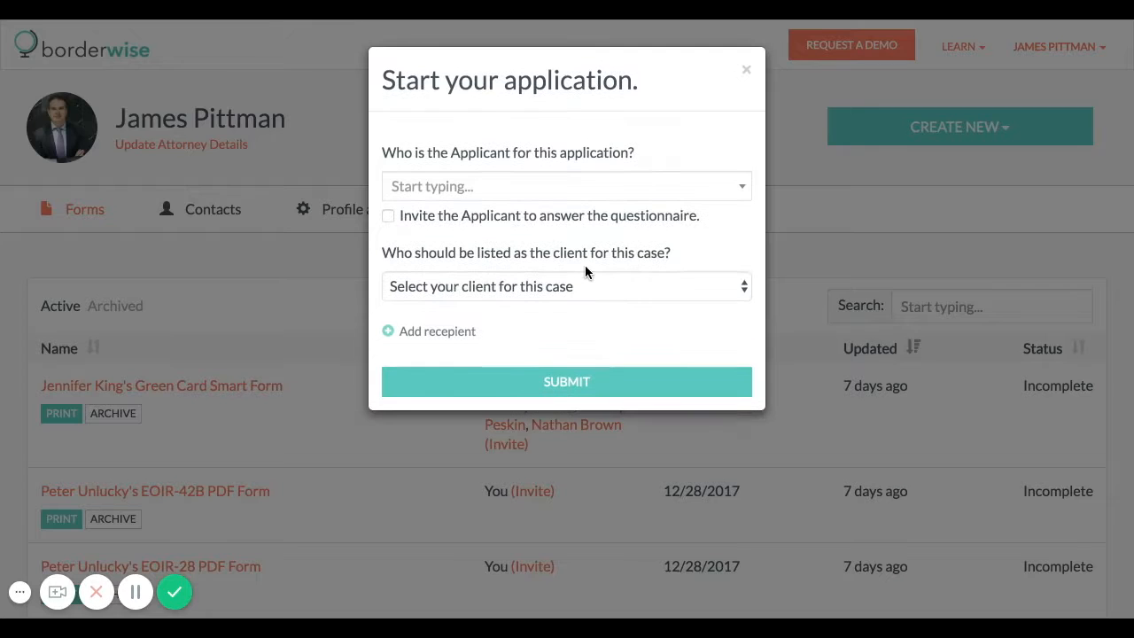
type("ge Bluth")
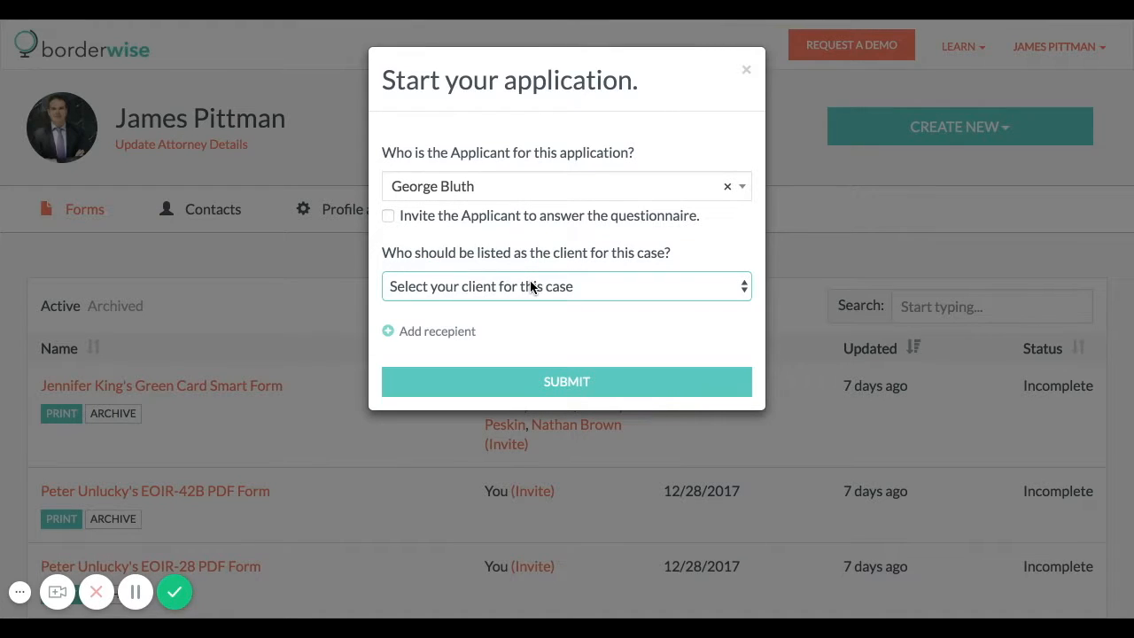
left_click(566, 286)
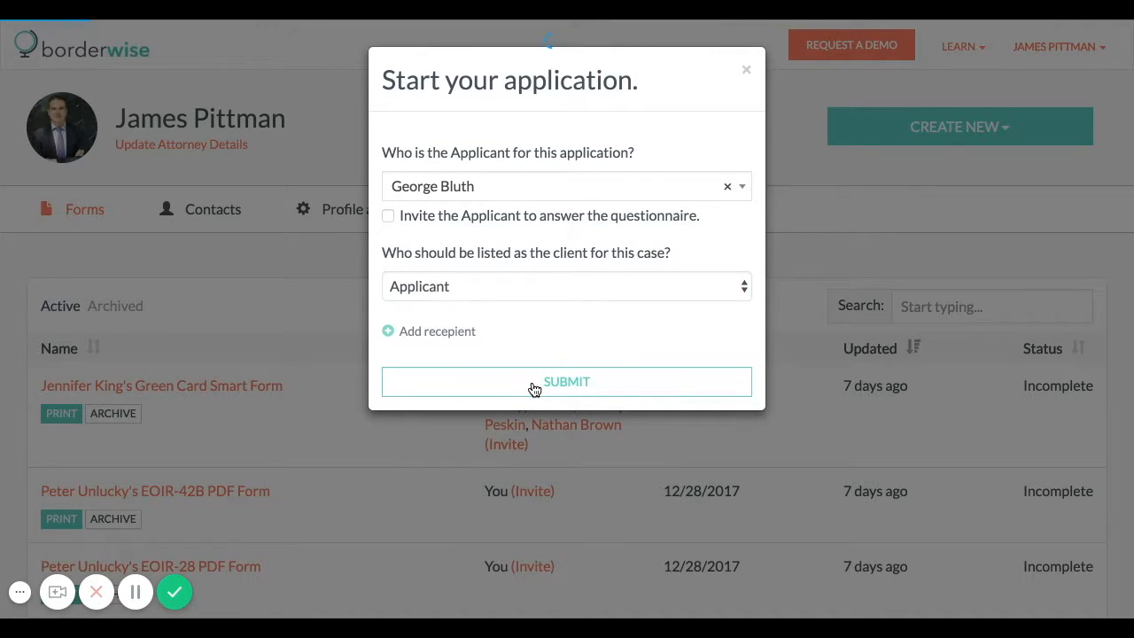
left_click(566, 381)
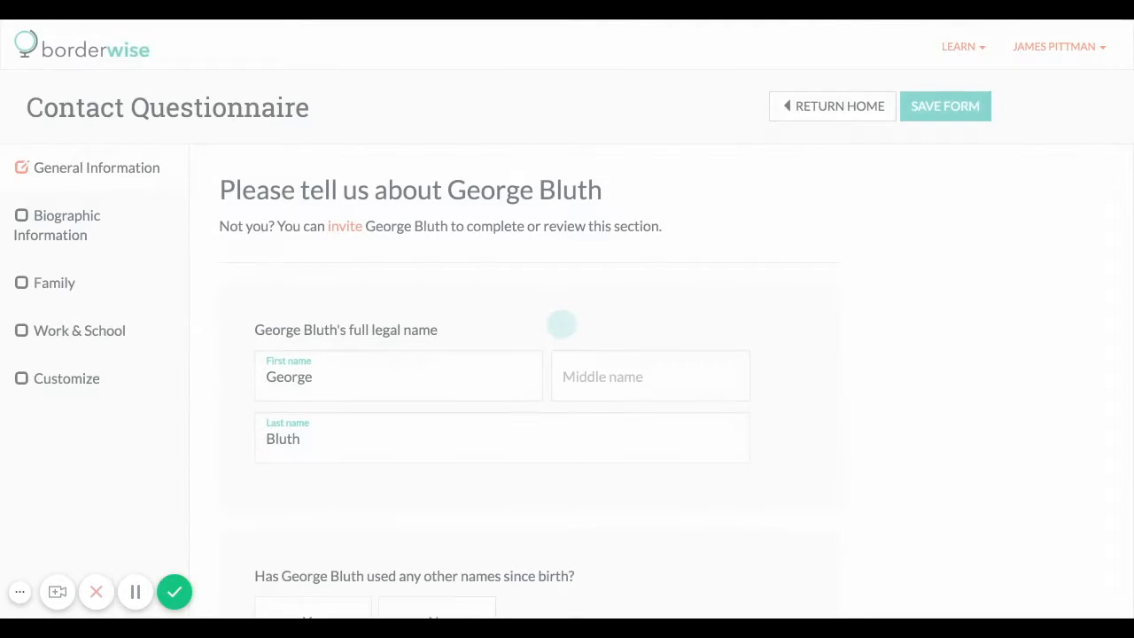
scroll("down", 3)
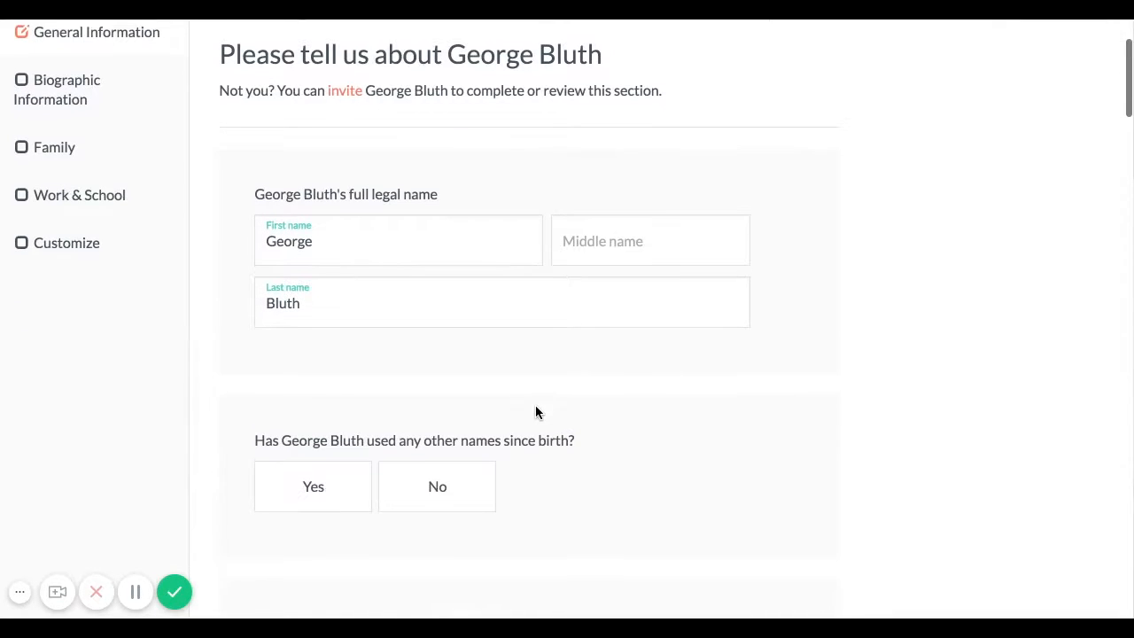
scroll("down", 3)
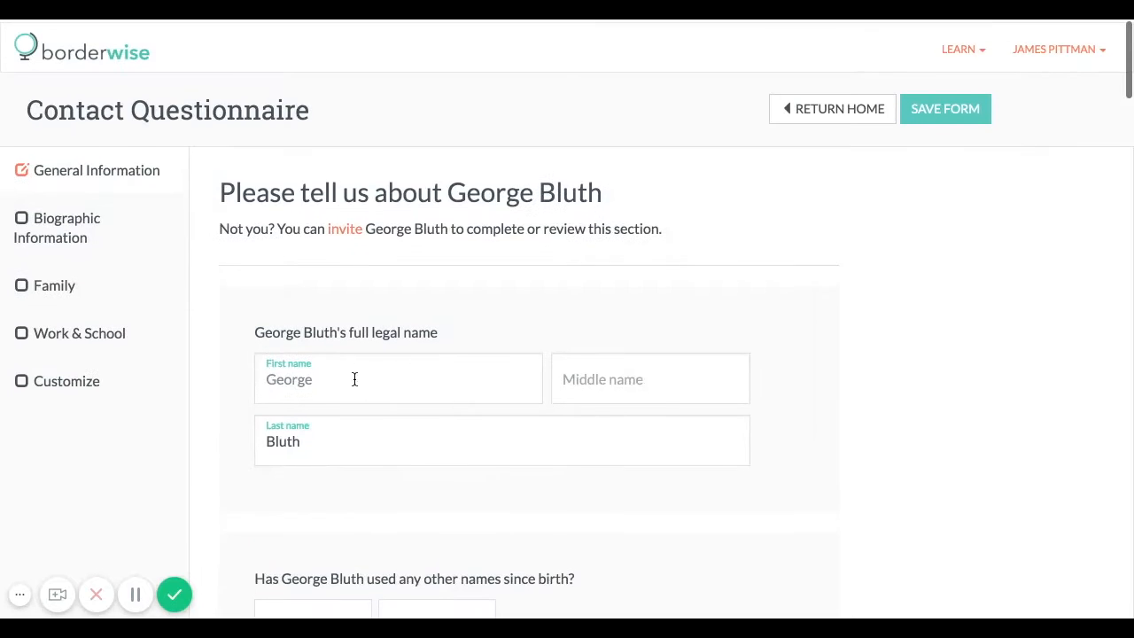
left_click(68, 225)
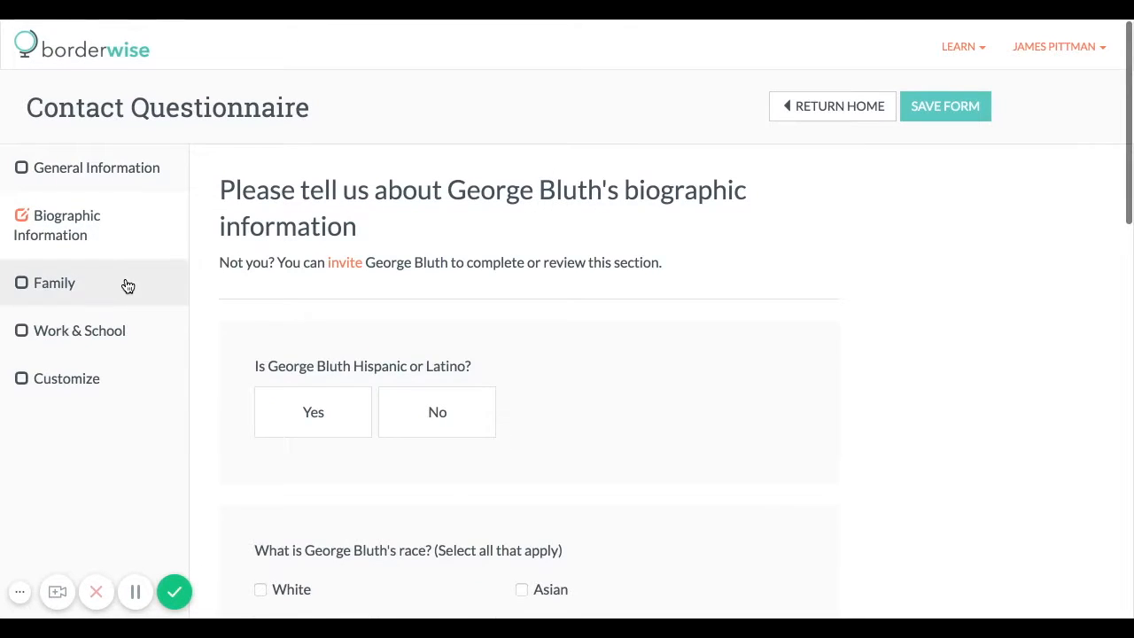
left_click(54, 283)
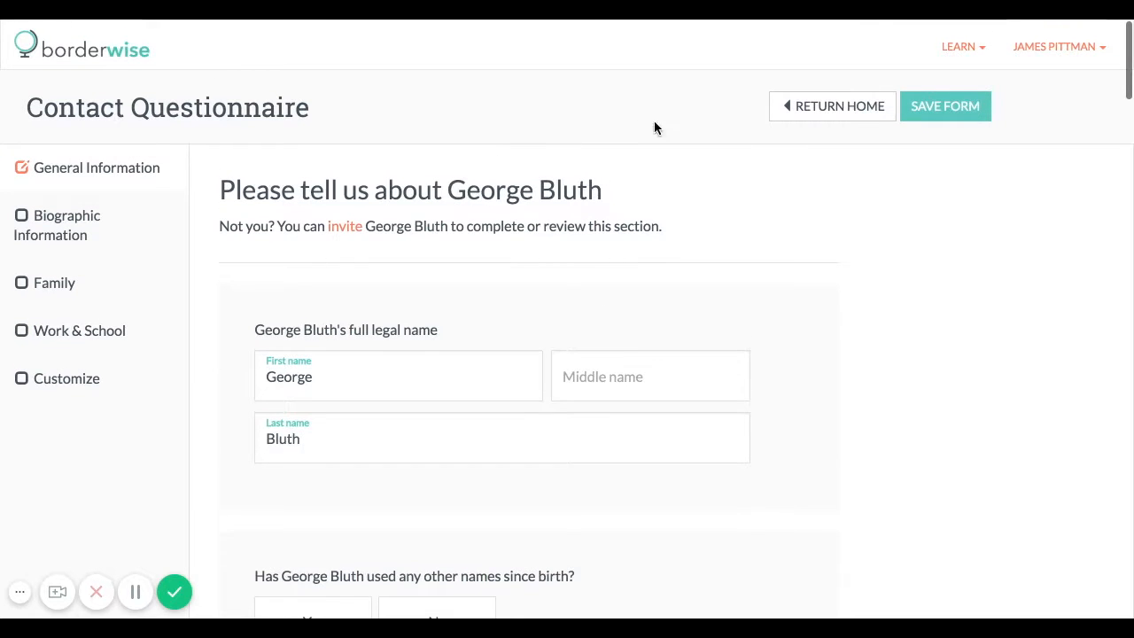
mouse_move(791, 112)
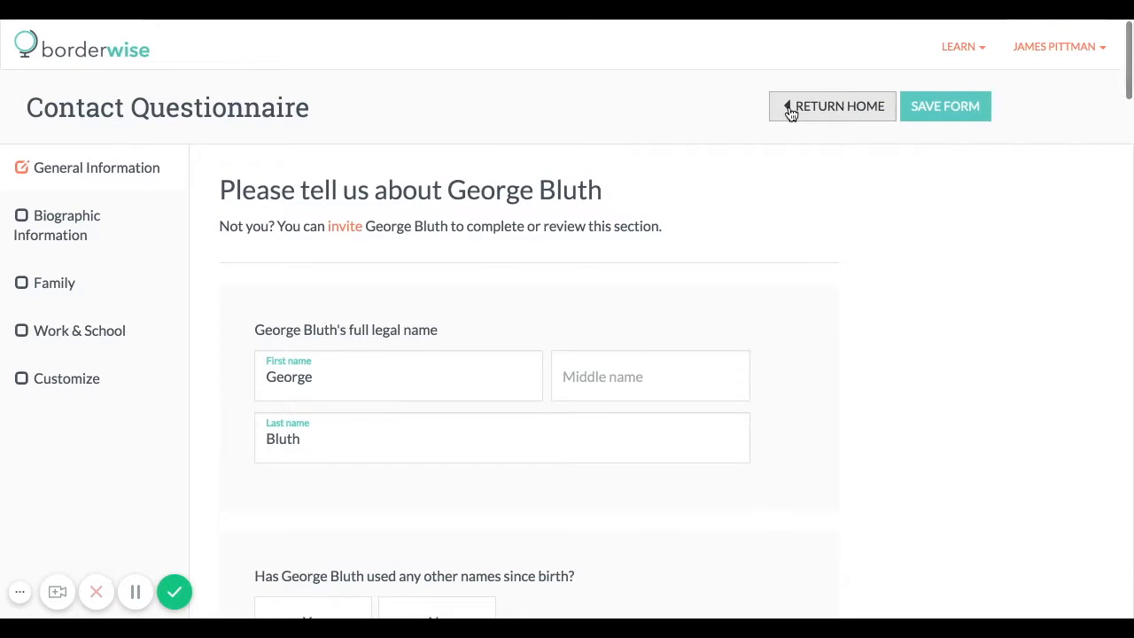
Step: Open Customize Contact Questionnaire from the Profile and Settings page
scroll("down", 3)
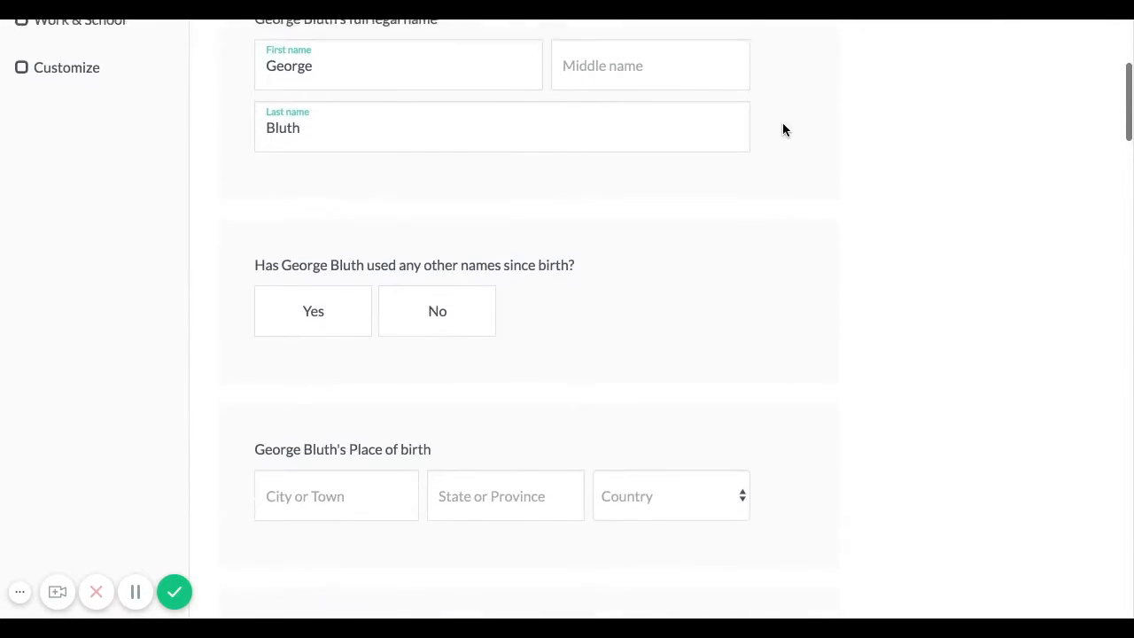
scroll("down", 3)
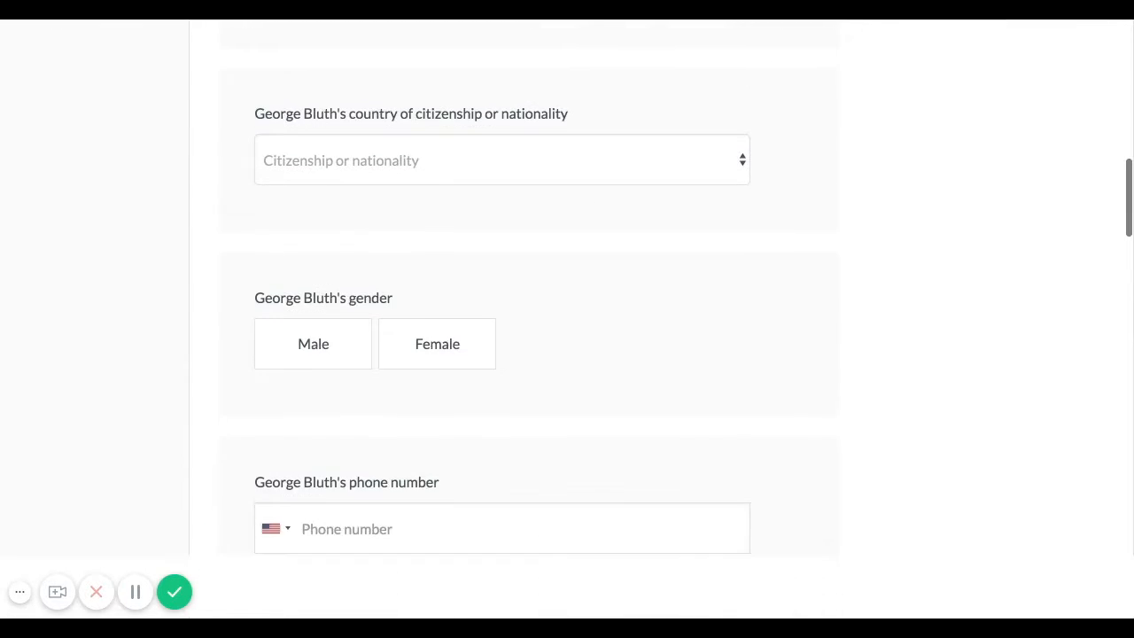
scroll("down", 3)
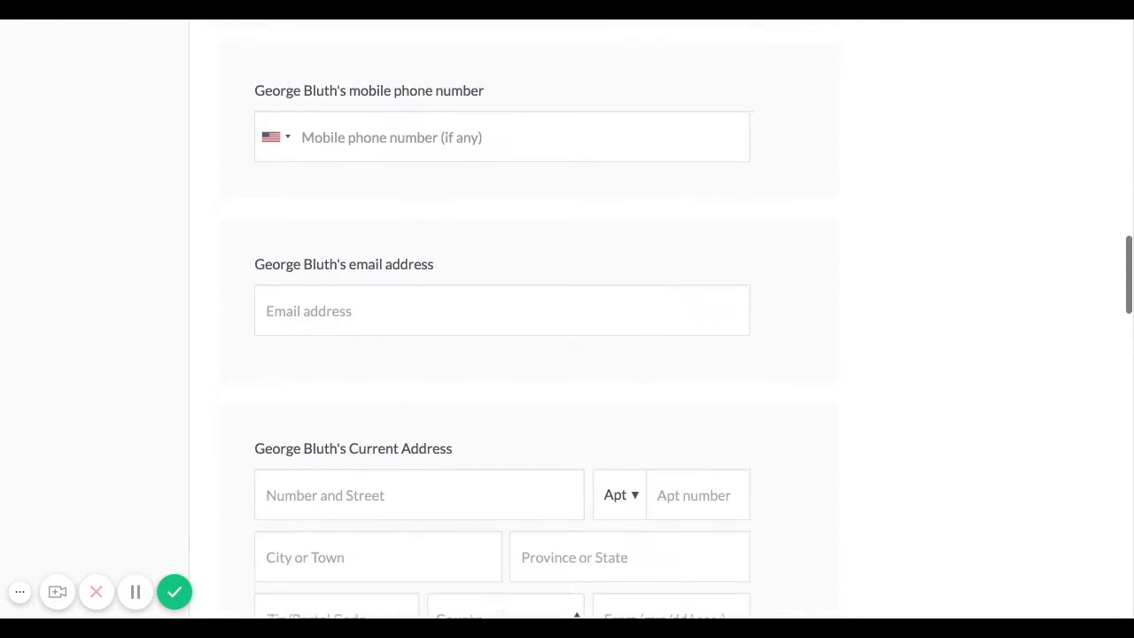
scroll("down", 3)
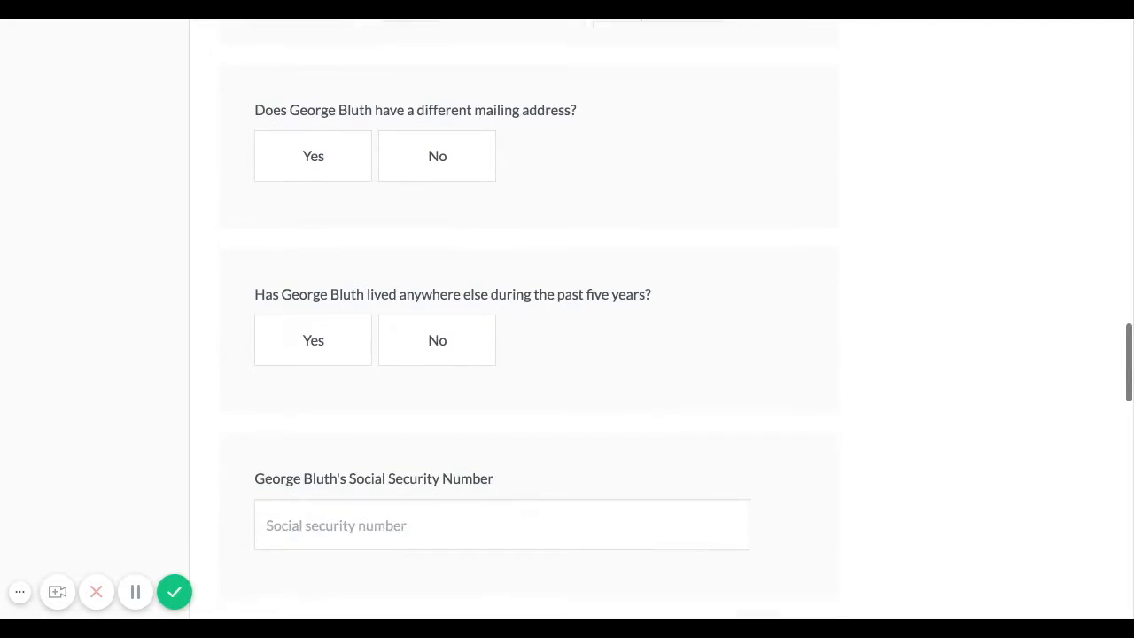
scroll("down", 3)
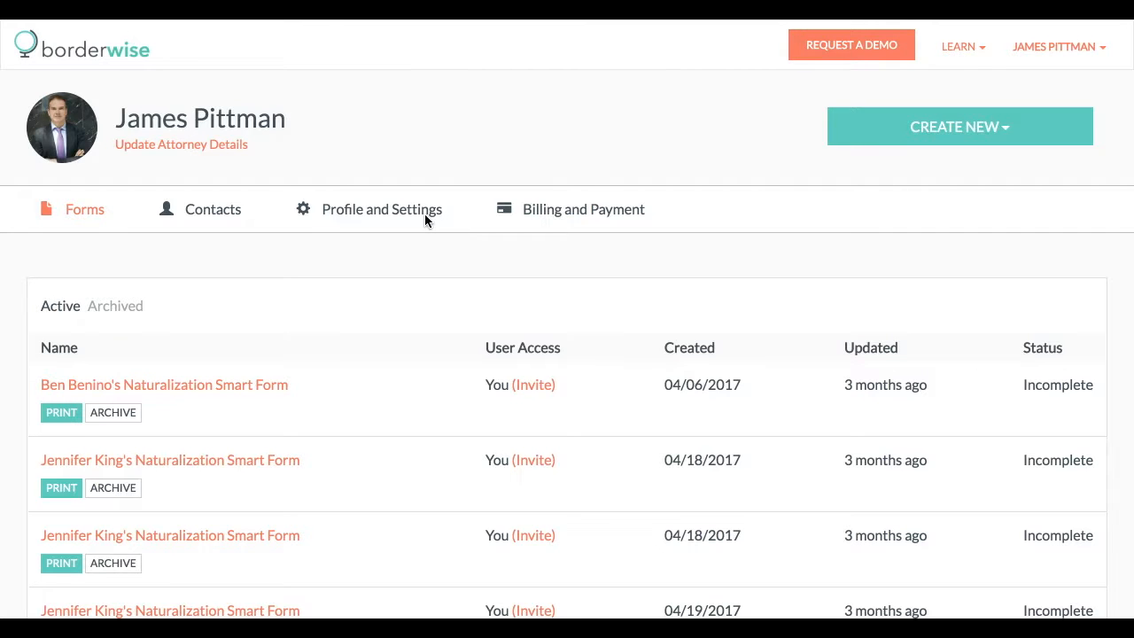
left_click(381, 209)
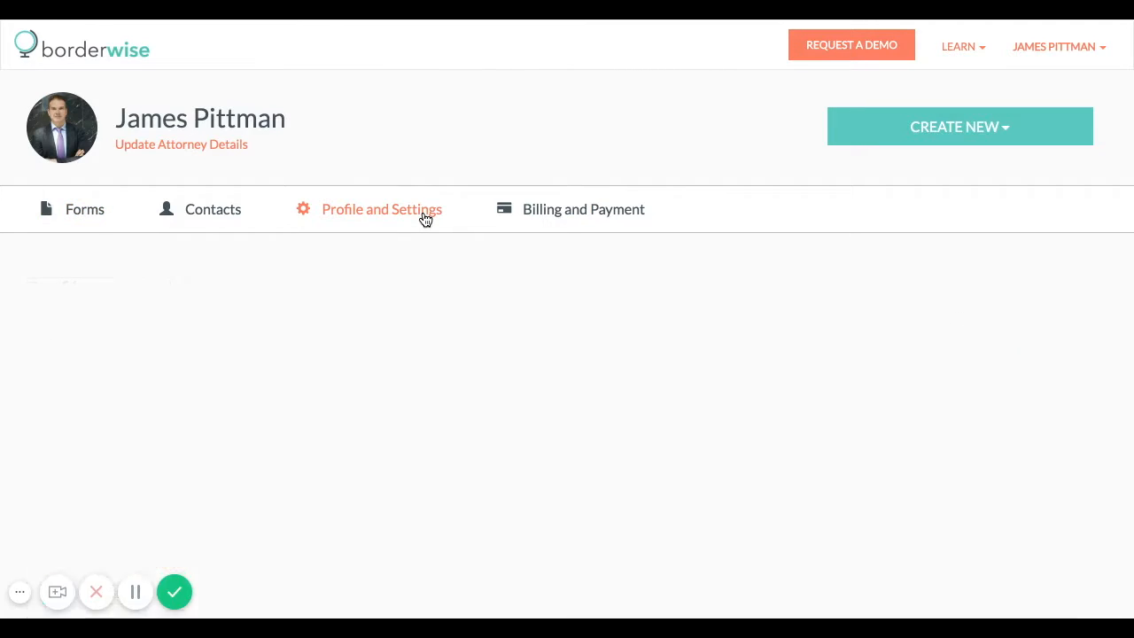
left_click(381, 209)
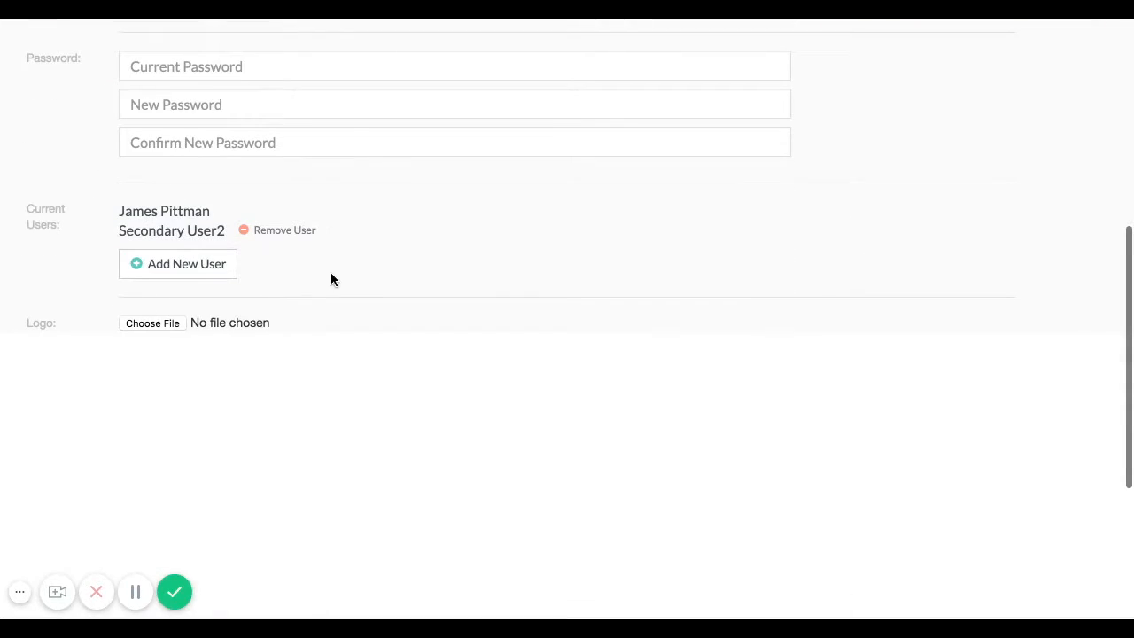
scroll("down", 3)
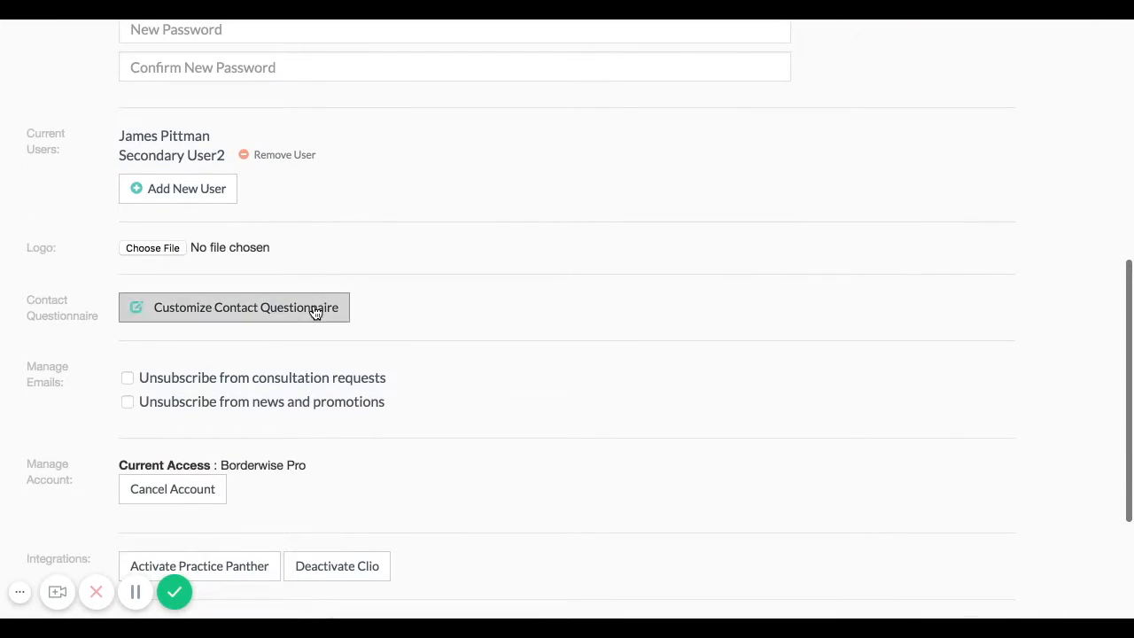
left_click(234, 307)
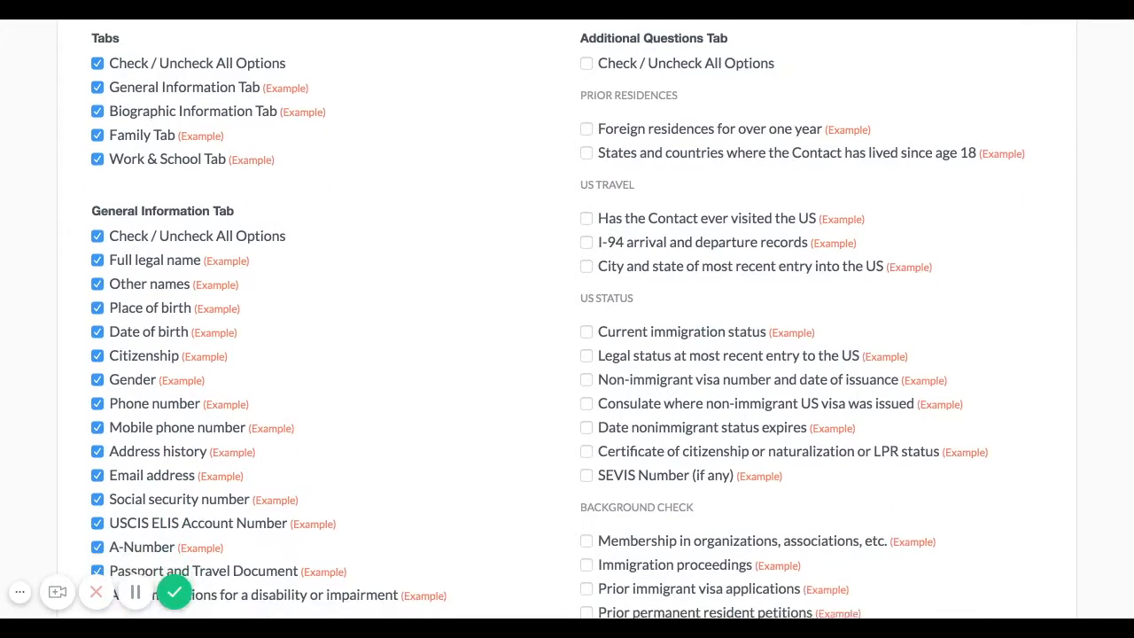
Step: Uncheck Membership in organizations, then Save & Return Home to the forms dashboard
scroll("down", 3)
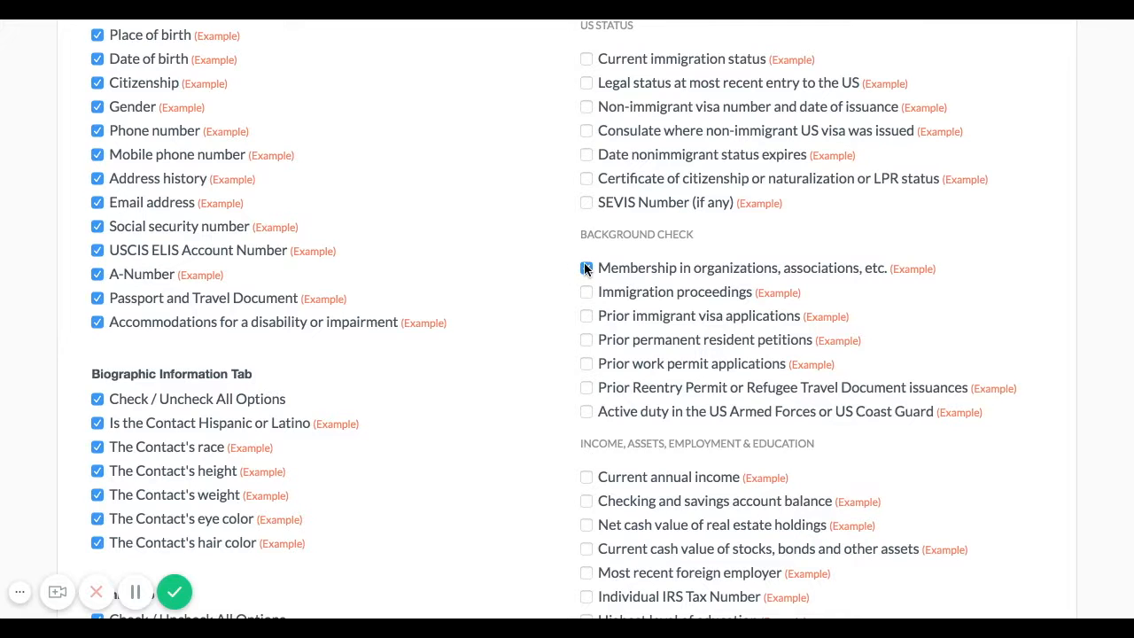
left_click(586, 268)
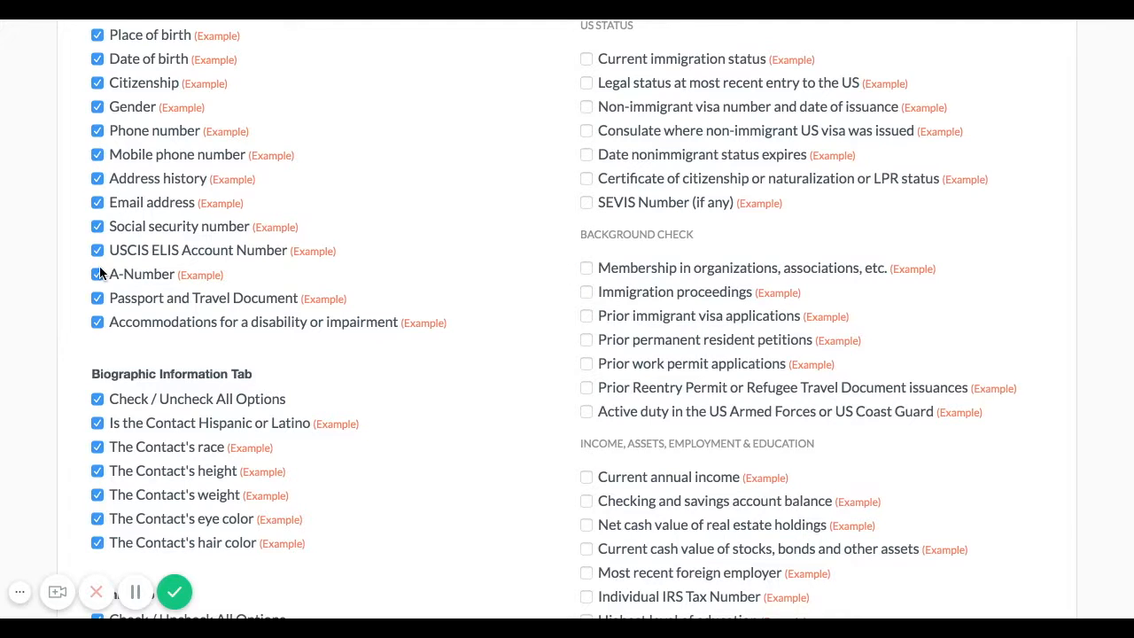
scroll("down", 3)
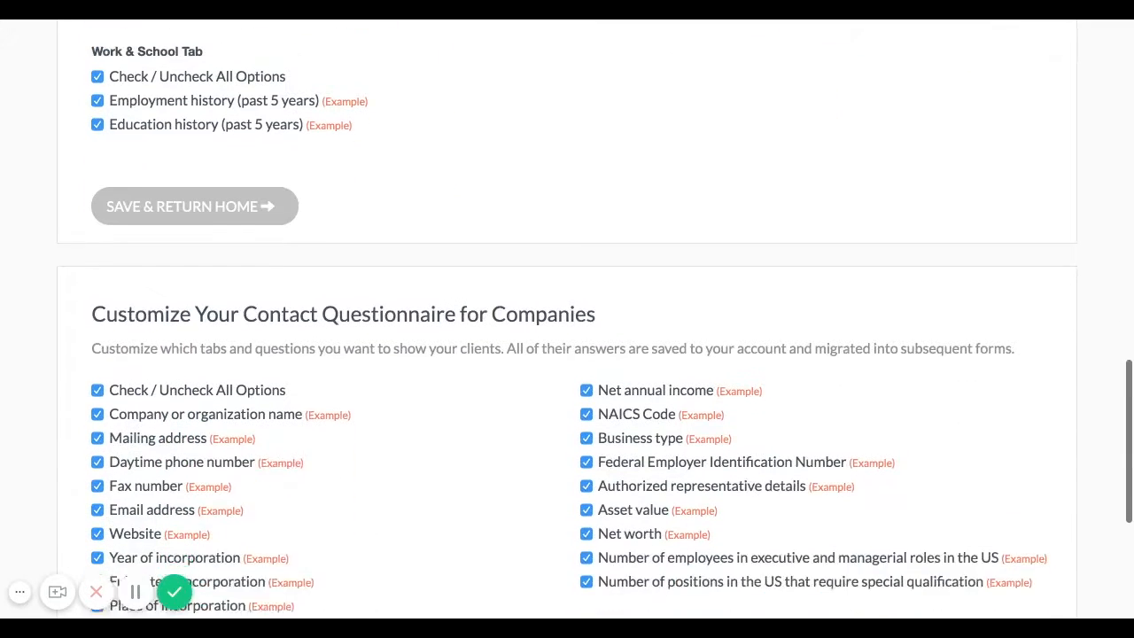
scroll("down", 3)
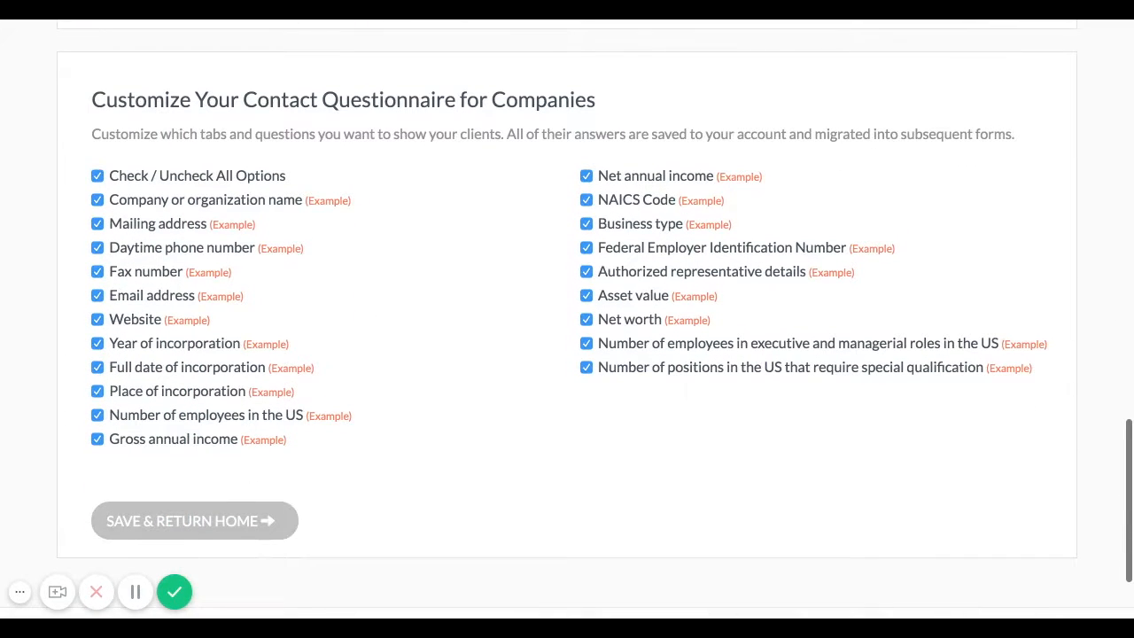
left_click(194, 519)
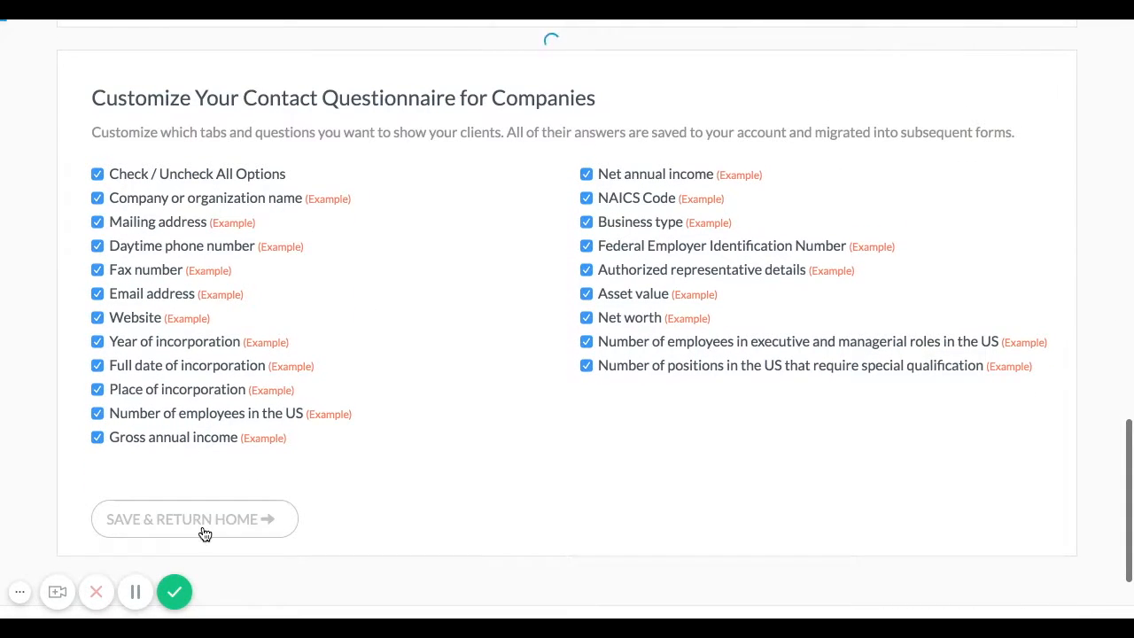
left_click(194, 519)
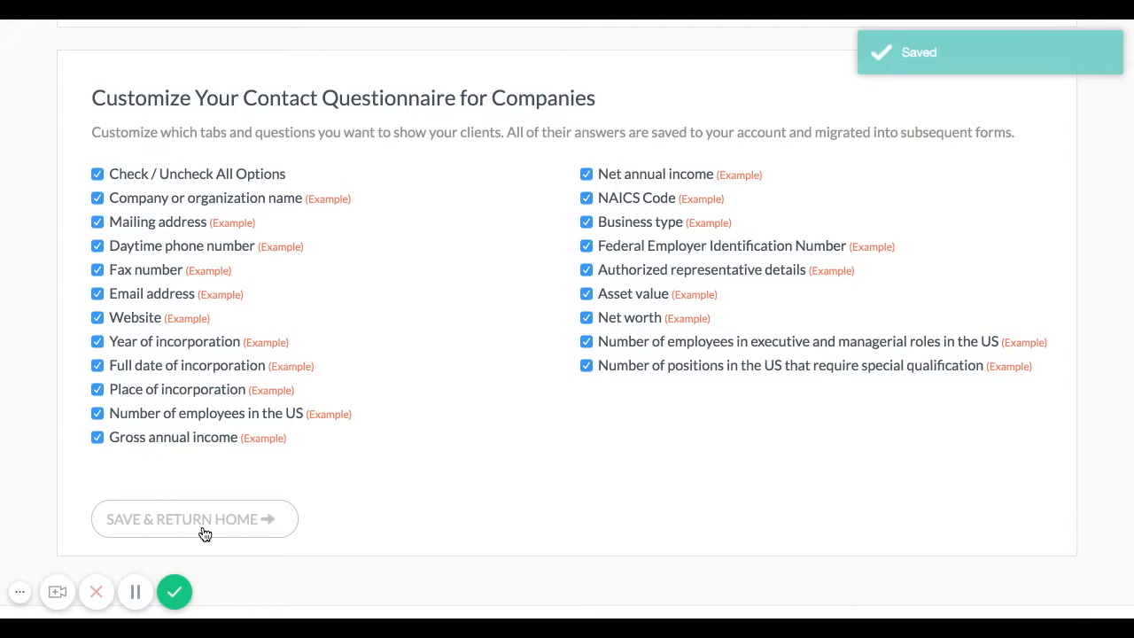
left_click(194, 519)
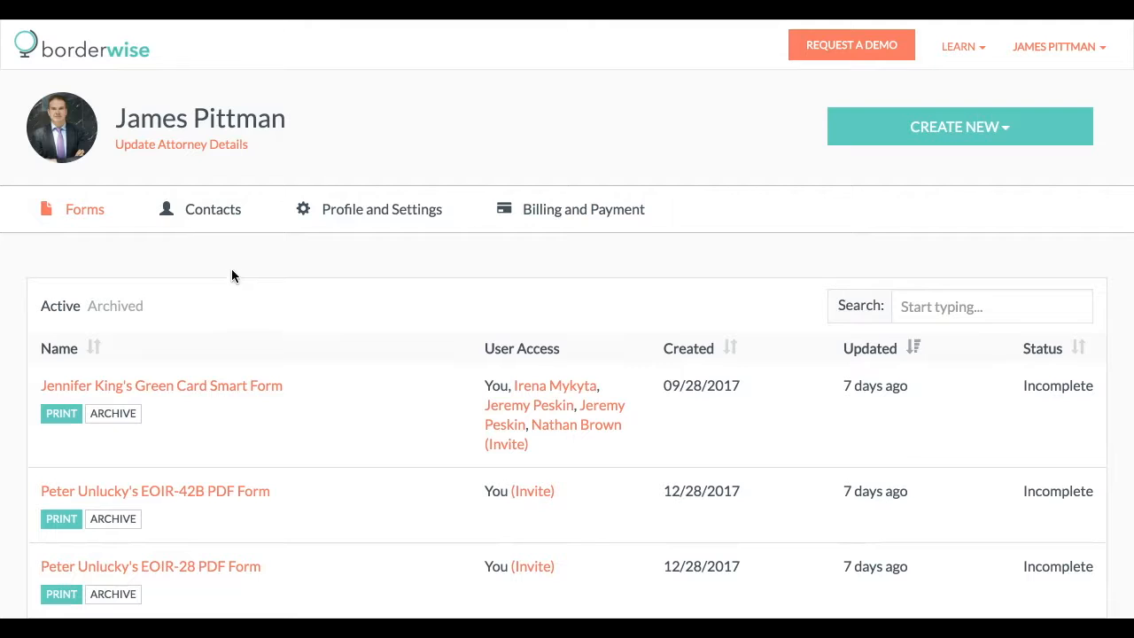
left_click(212, 209)
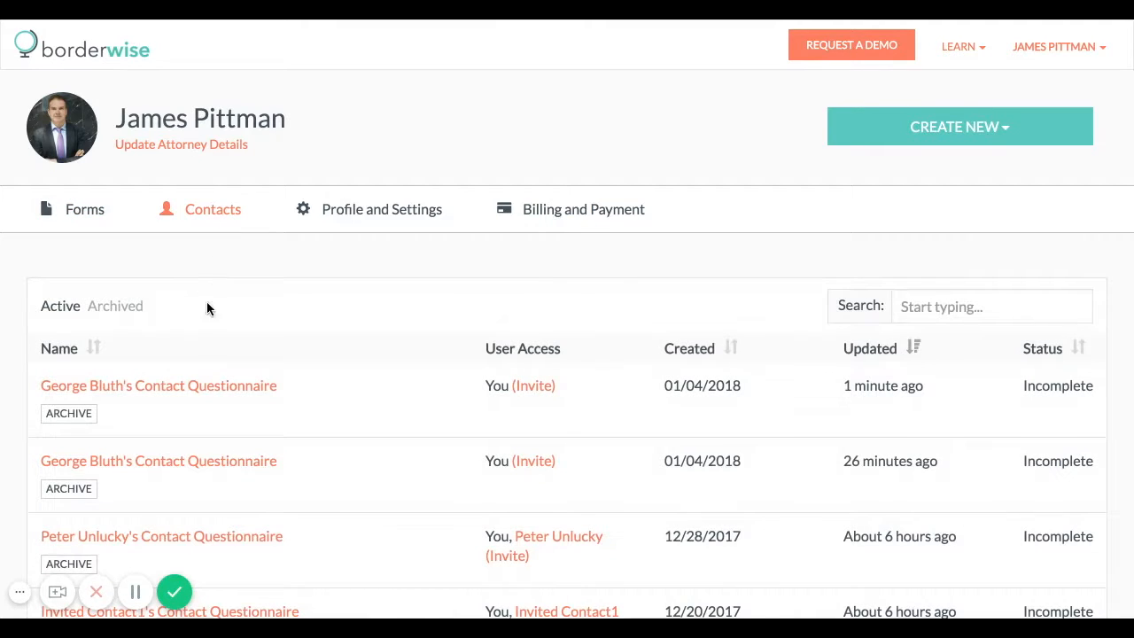
left_click(158, 385)
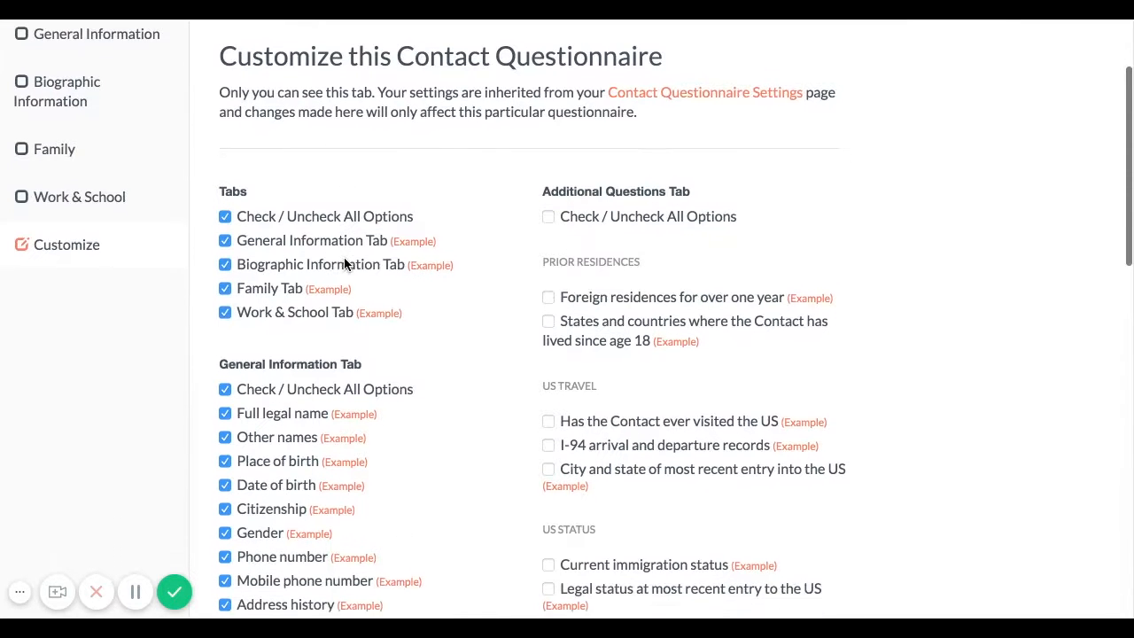
scroll("down", 3)
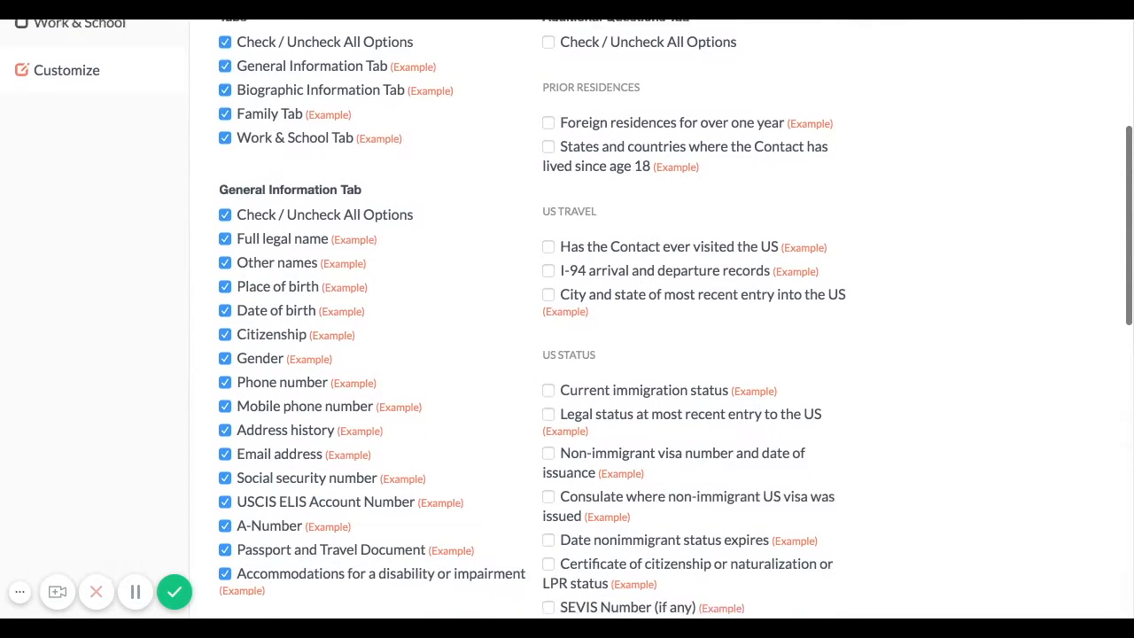
scroll("down", 3)
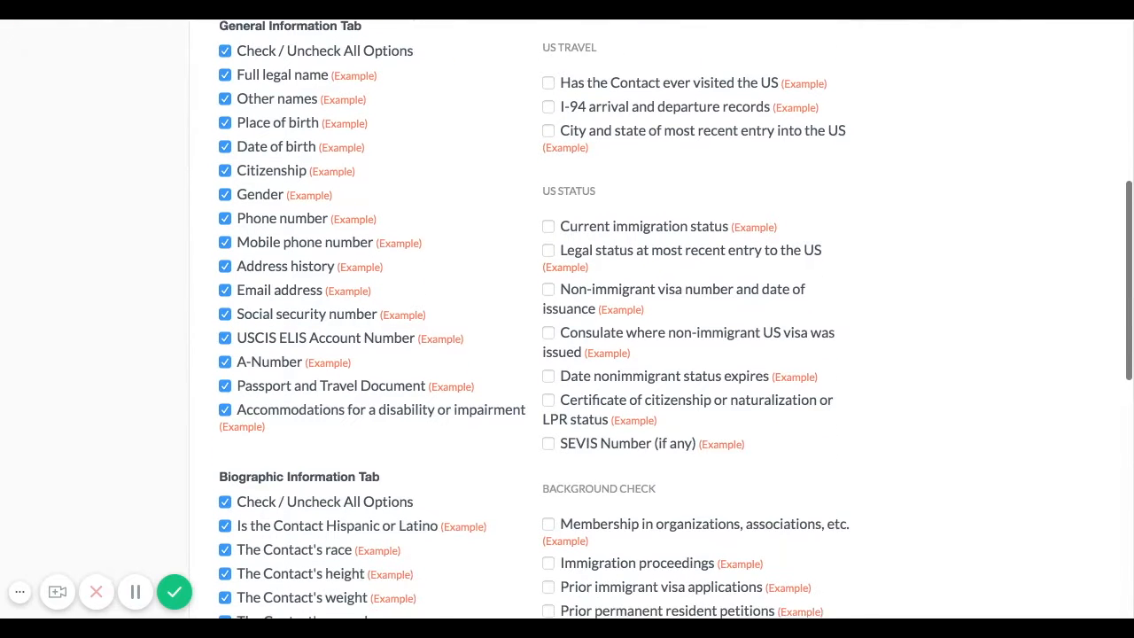
scroll("down", 3)
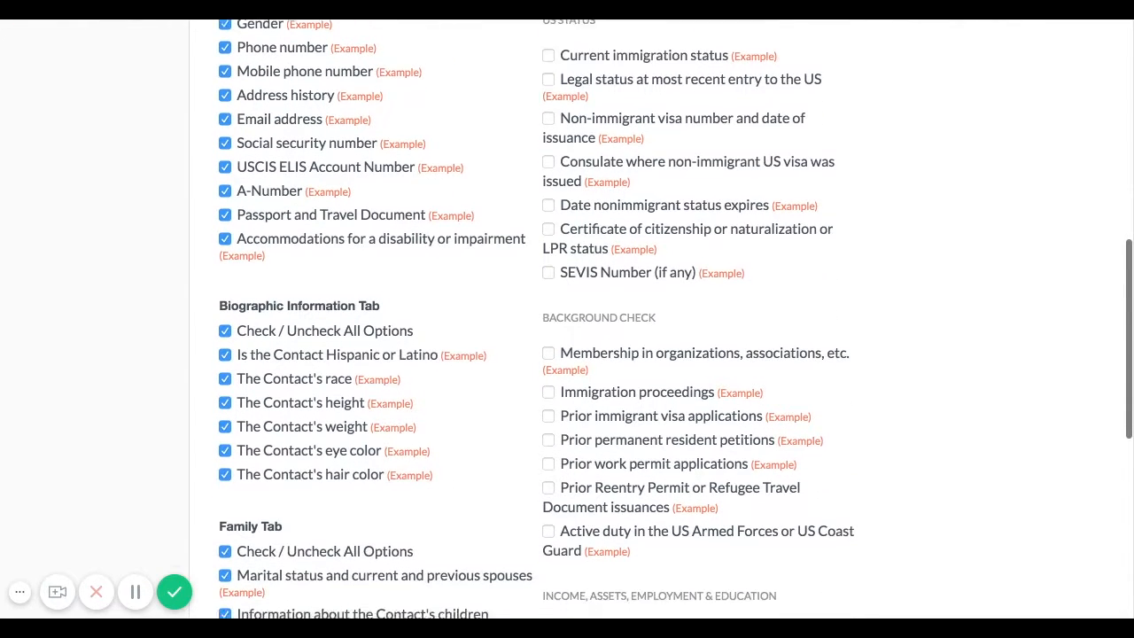
scroll("down", 3)
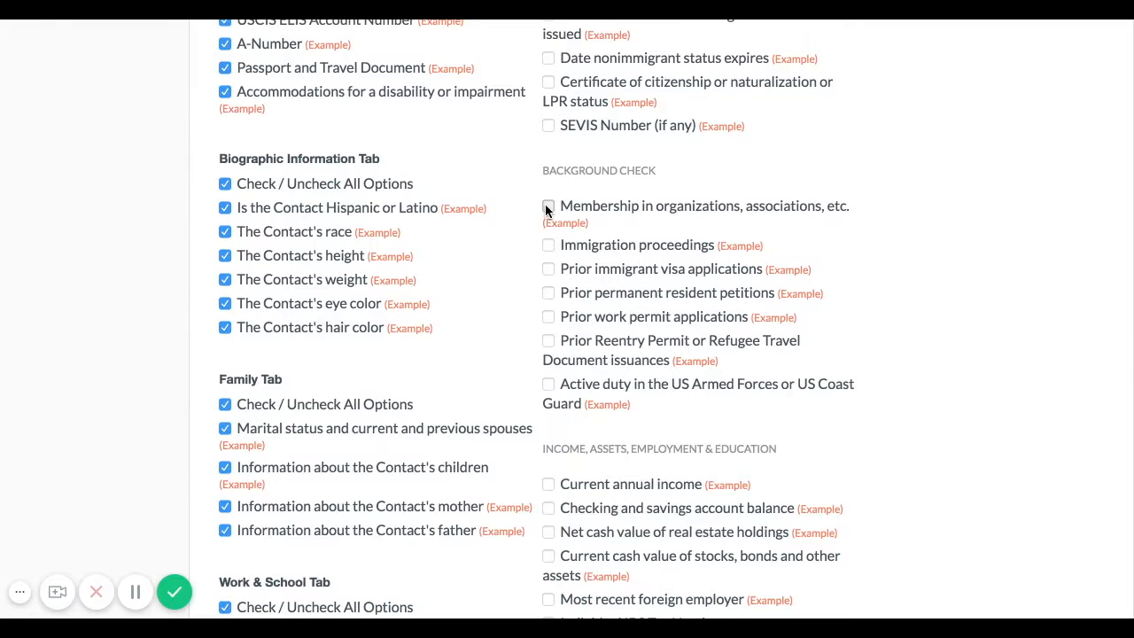
scroll("up", 3)
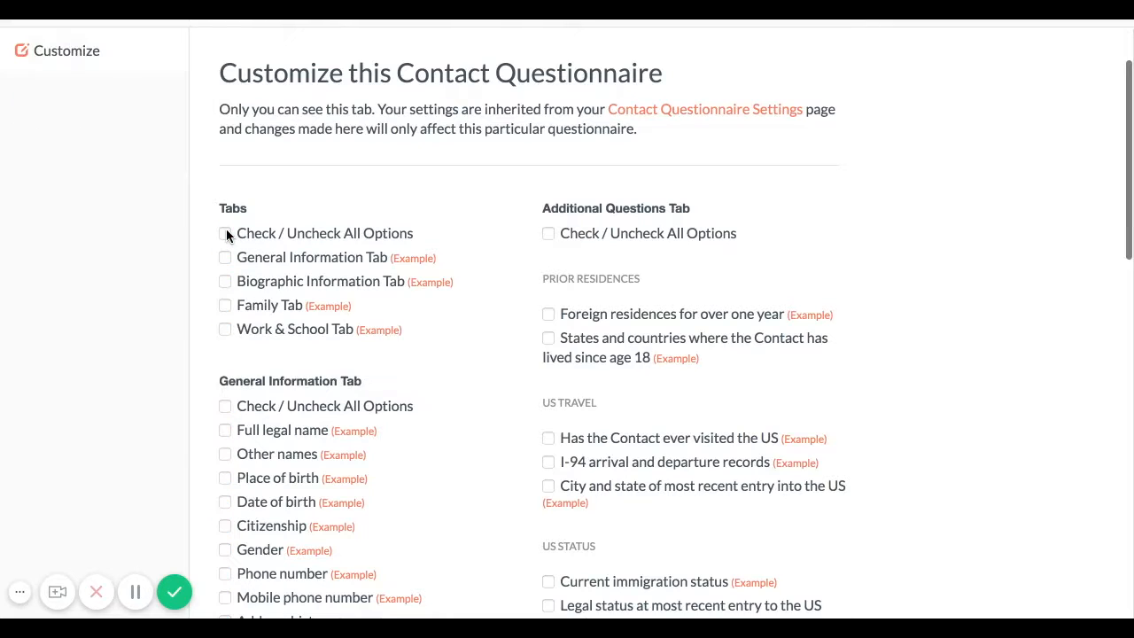
left_click(224, 233)
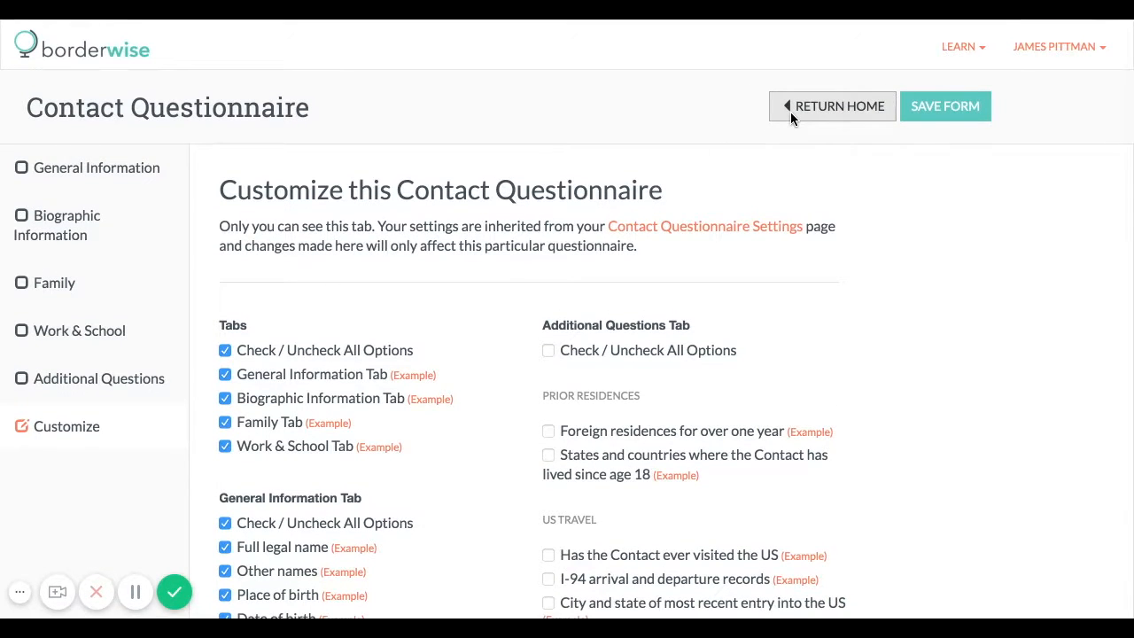
left_click(831, 107)
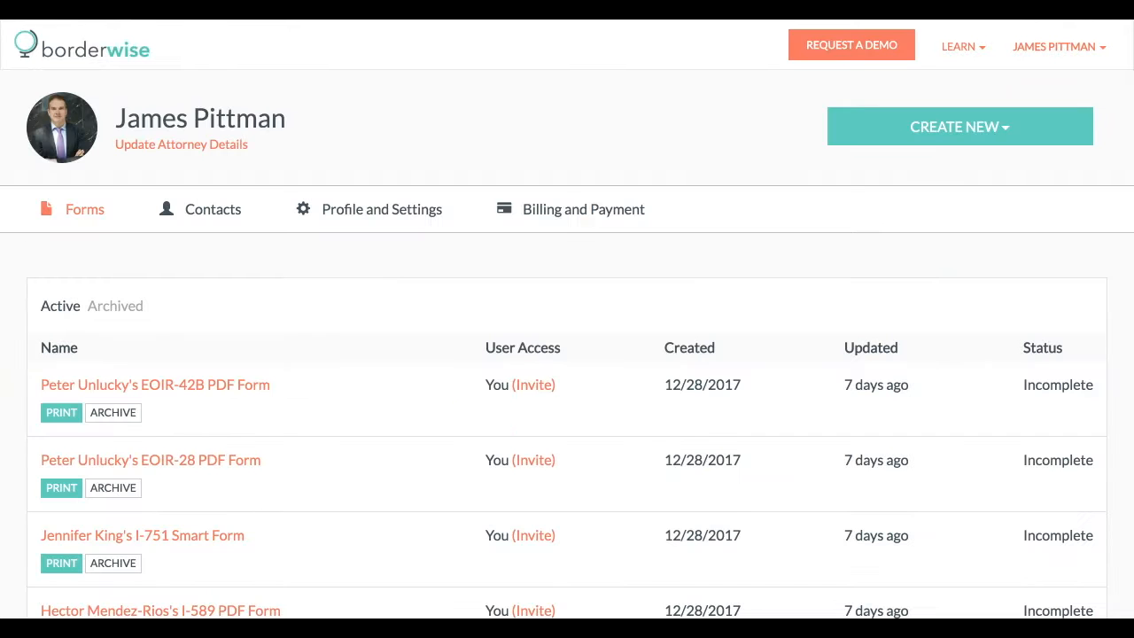